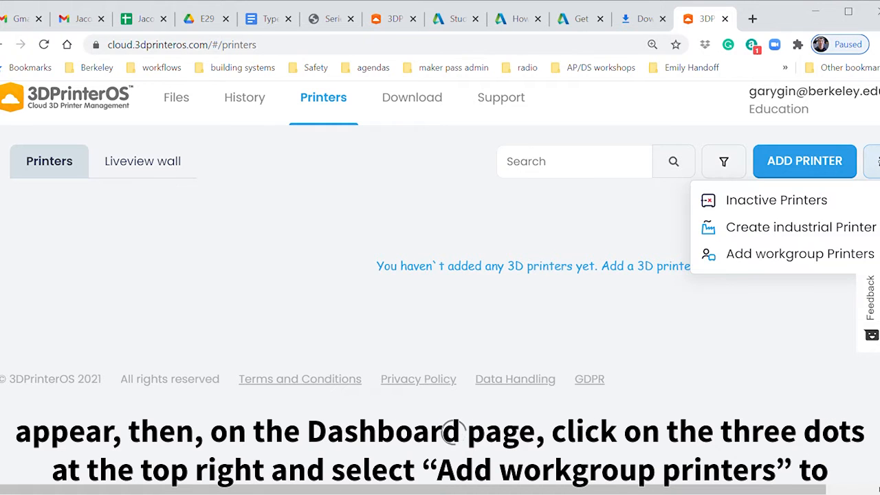
mouse_move(811, 264)
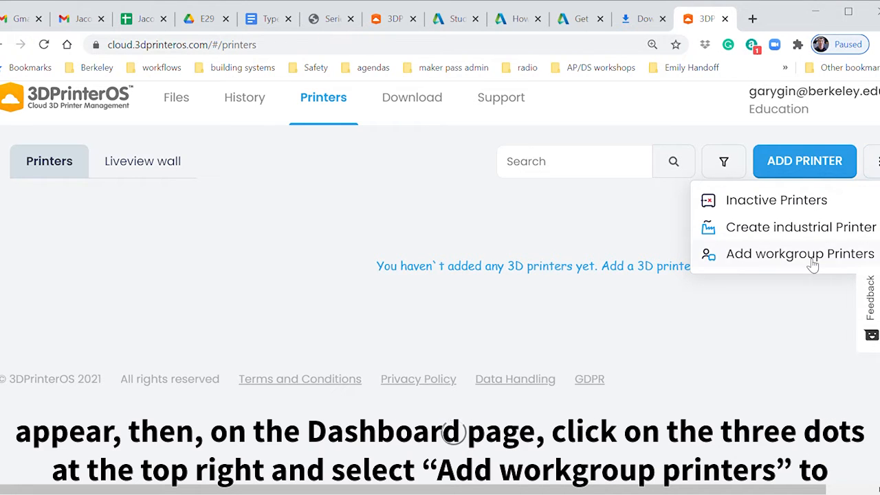
Open the Add workgroup Printers prompt and start entering the access code 'L&S'.
left_click(799, 253)
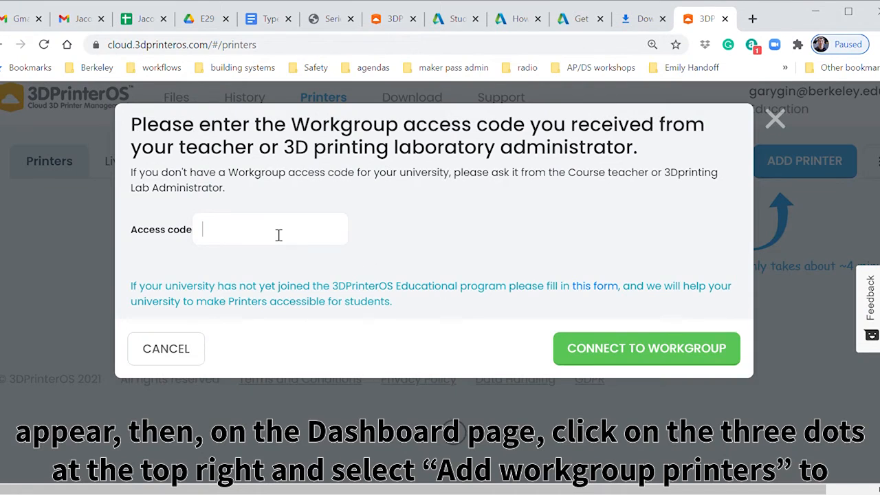
type("L")
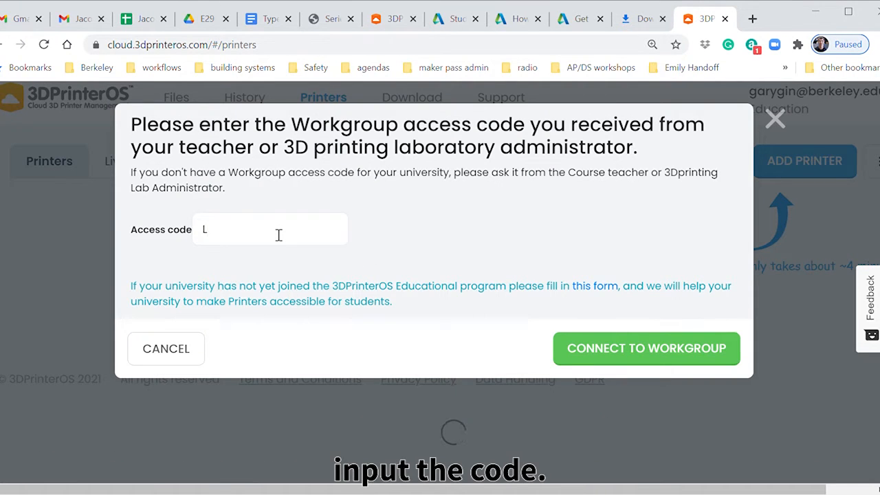
type("&S")
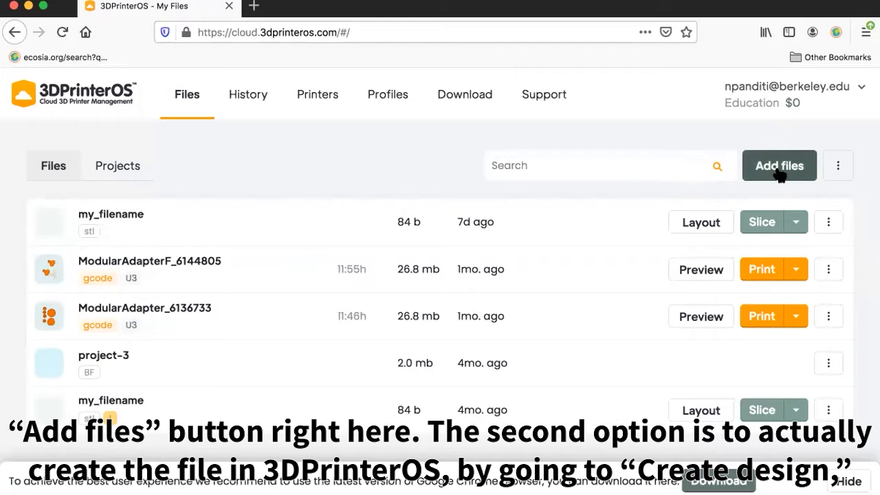
mouse_move(793, 178)
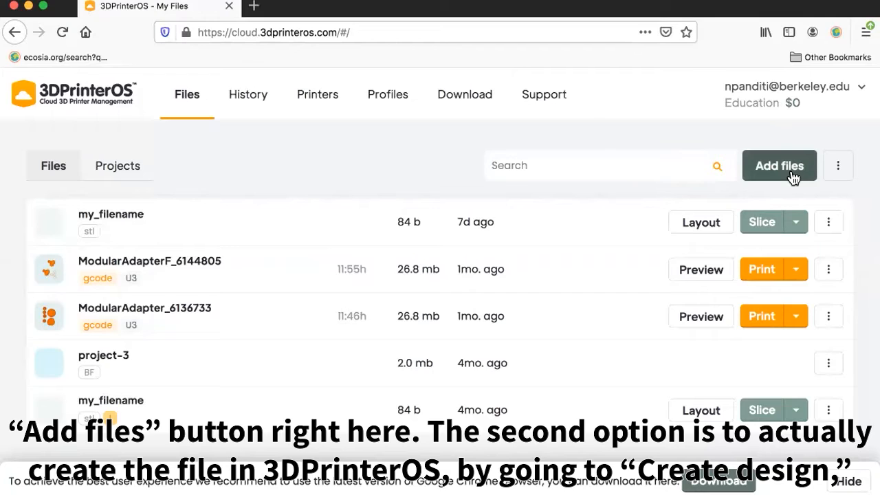
left_click(837, 165)
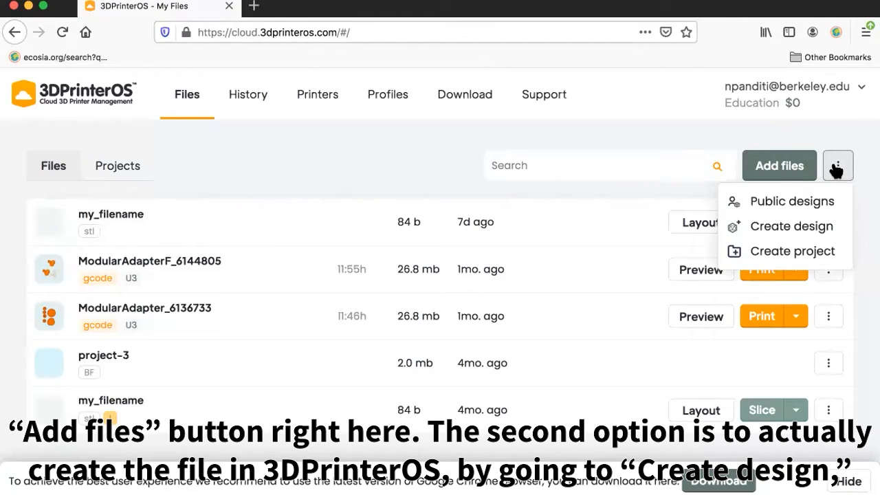
left_click(791, 226)
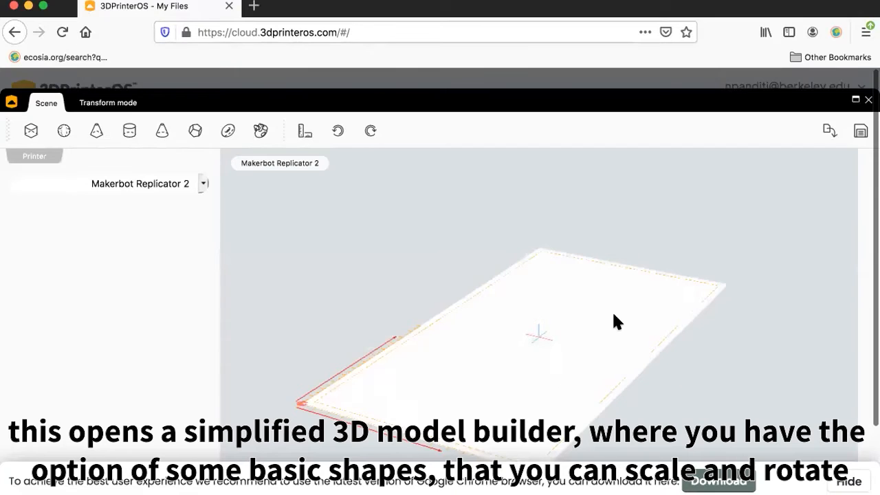
mouse_move(196, 130)
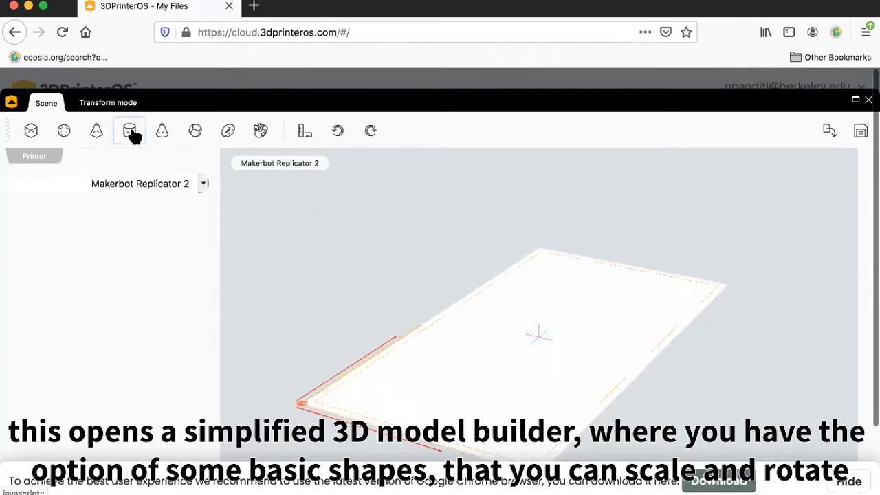
left_click(129, 131)
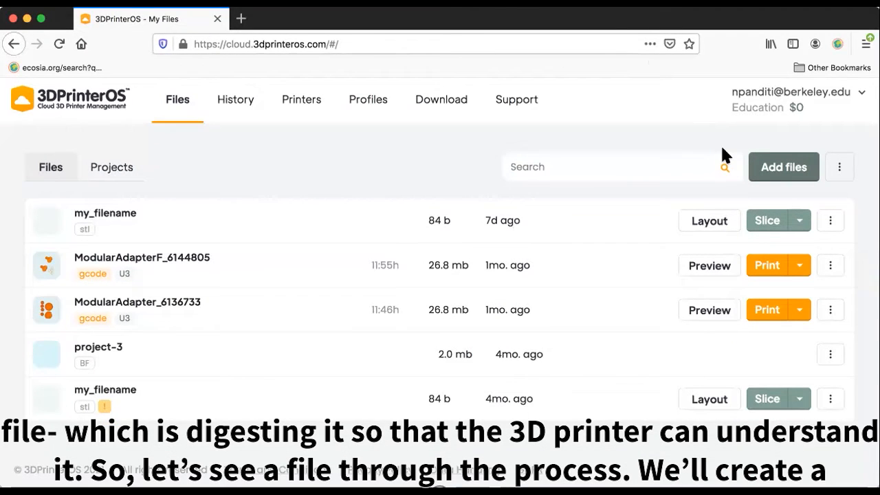
Start a new design with a cone, target the Ultimaker 3, and place it to bed.
left_click(838, 167)
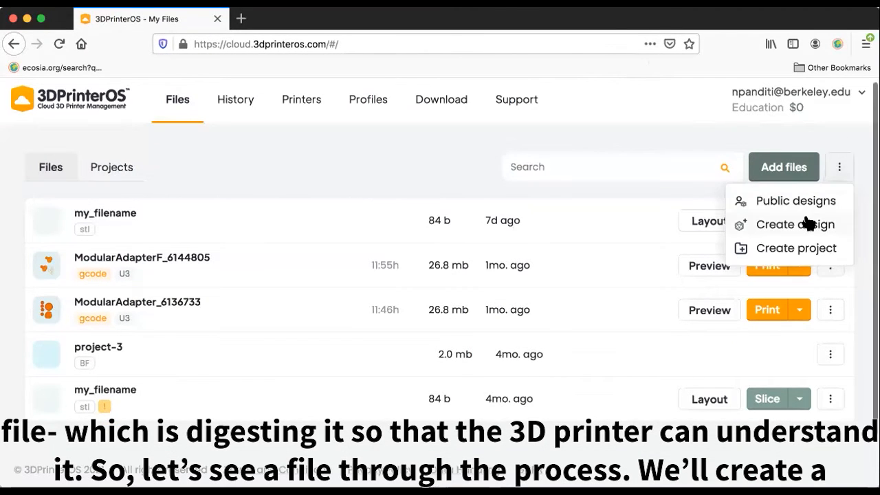
left_click(796, 224)
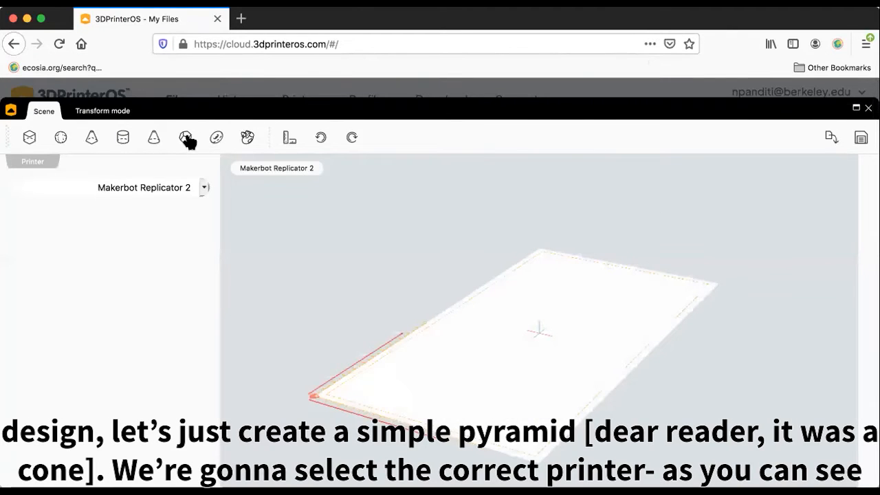
left_click(153, 136)
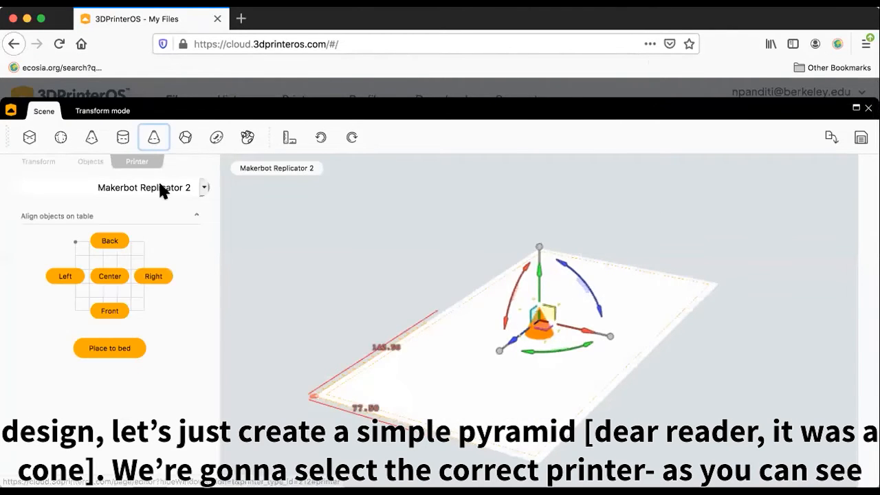
left_click(203, 187)
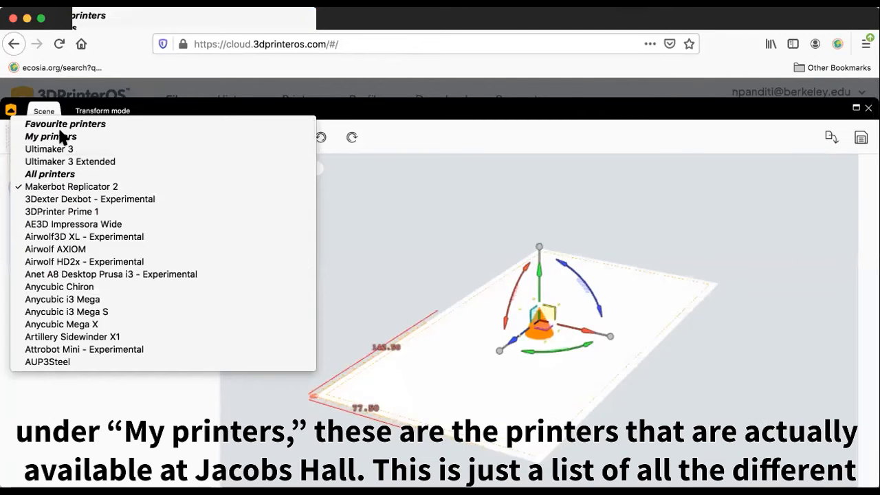
mouse_move(58, 150)
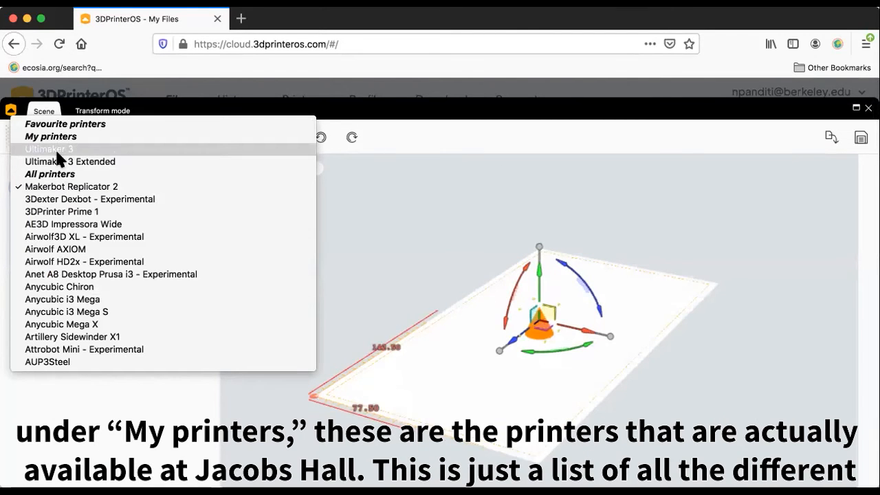
mouse_move(69, 186)
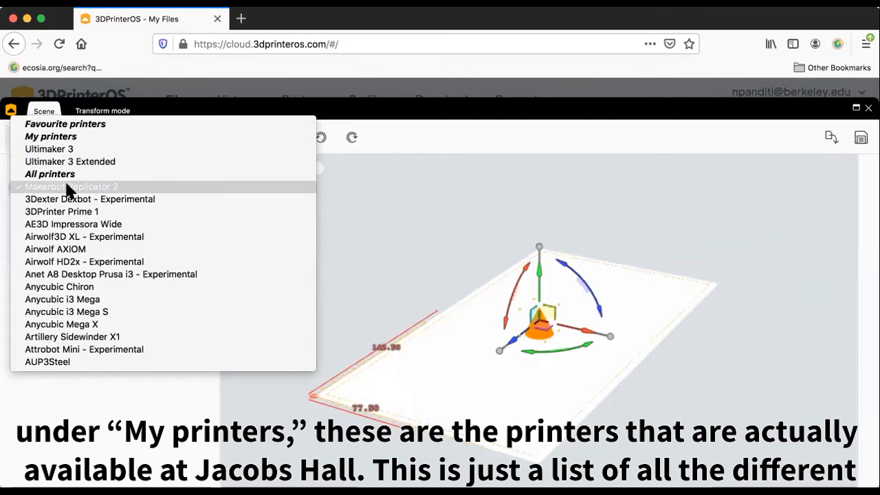
scroll("down", 3)
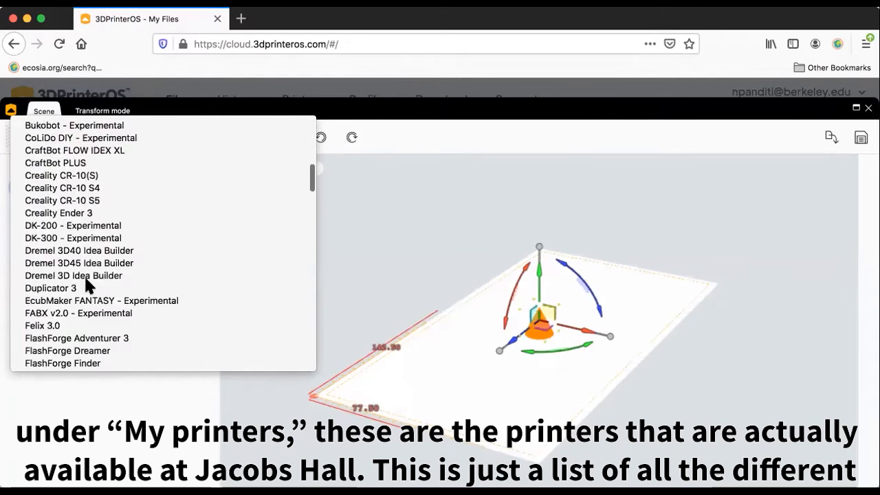
scroll("up", 3)
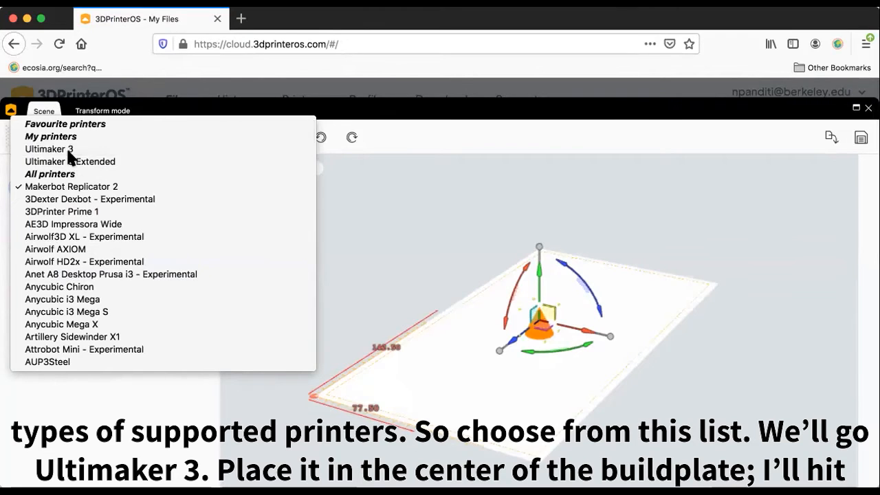
left_click(48, 149)
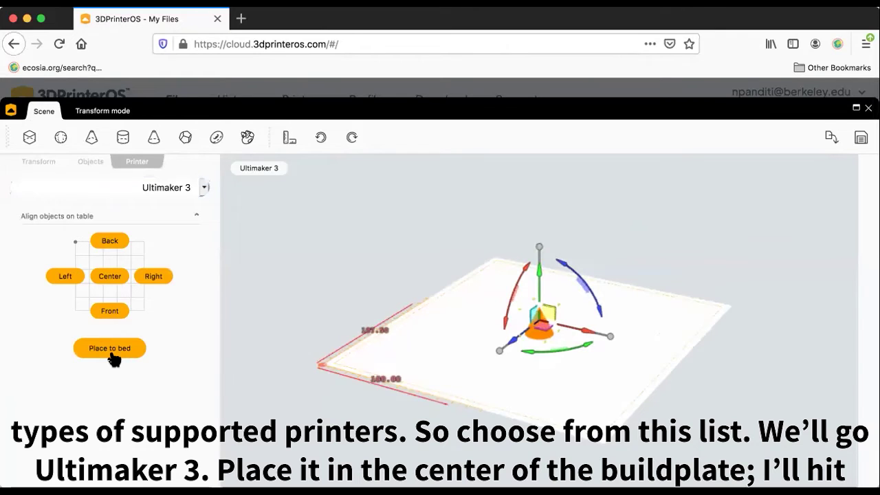
left_click(109, 347)
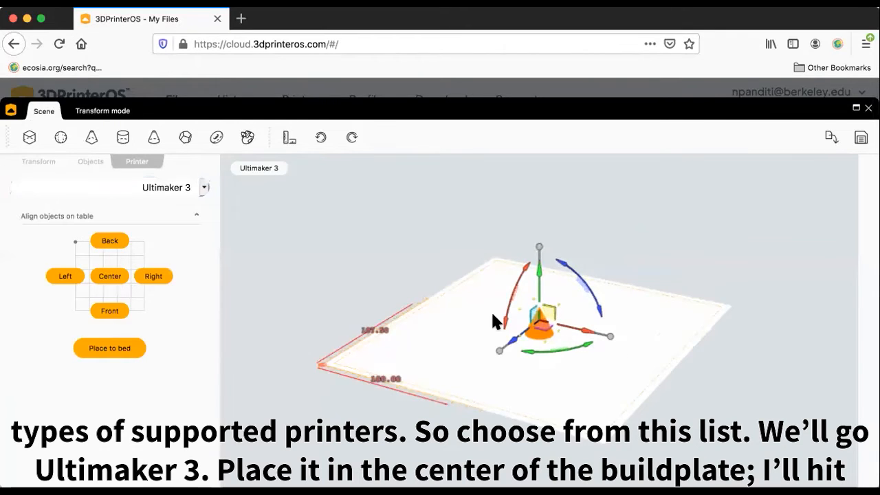
mouse_move(687, 304)
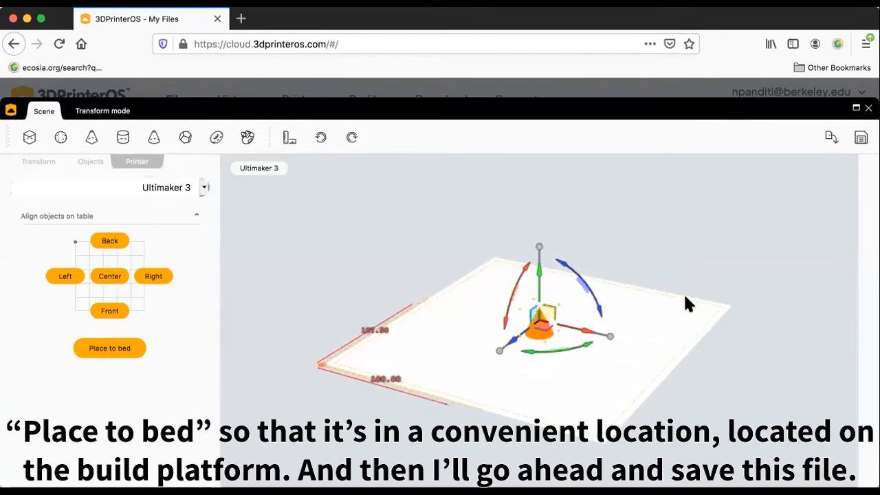
mouse_move(438, 369)
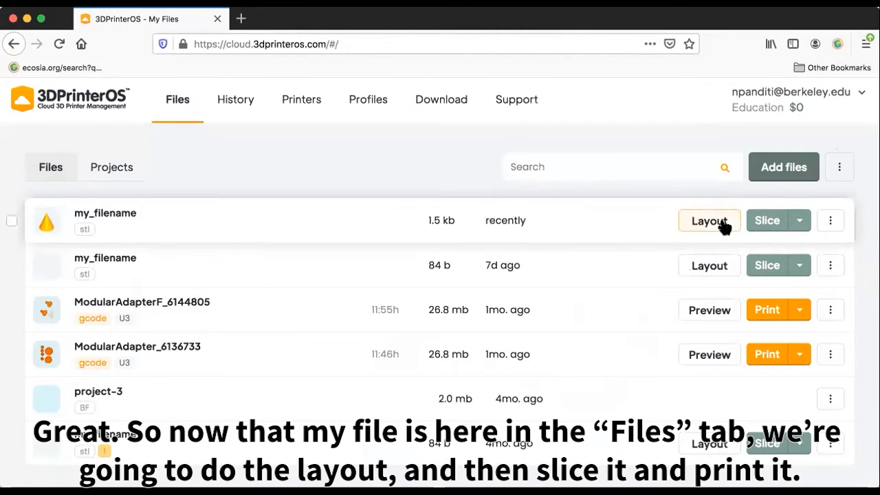
Open my_filename in the layout view, drag the cone sideways, and show Rotate settings.
left_click(708, 220)
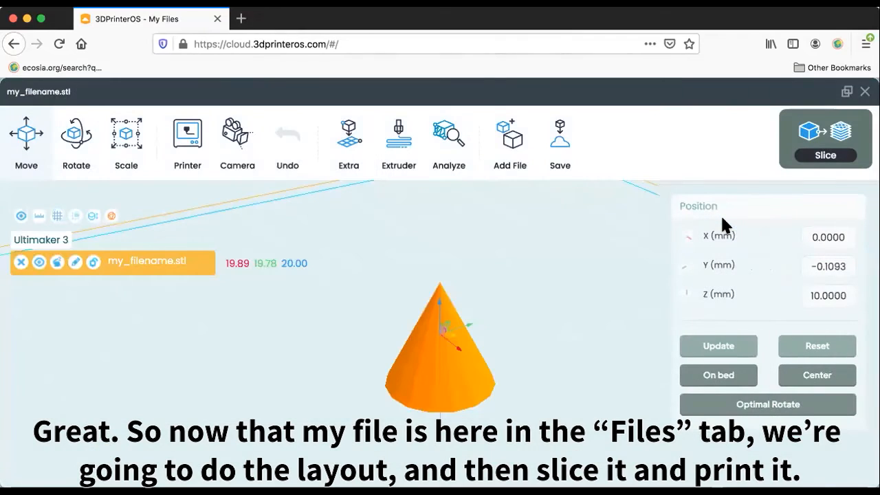
mouse_move(470, 349)
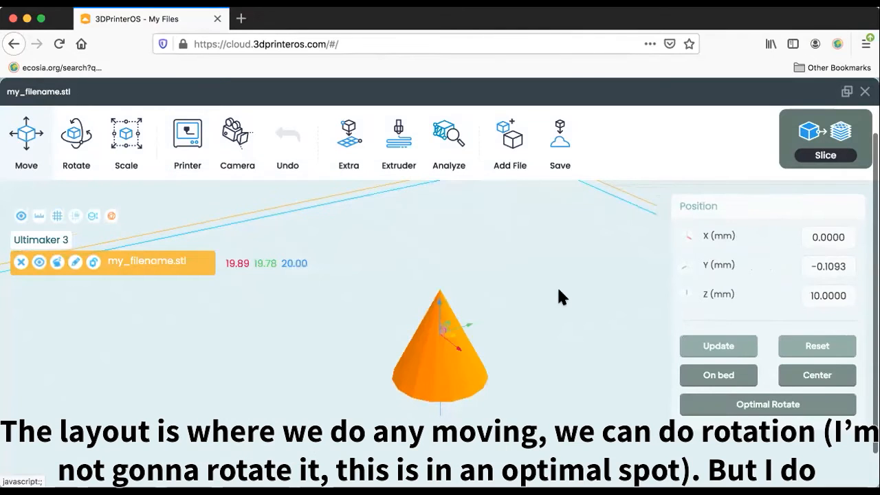
left_click_drag(440, 350, 481, 371)
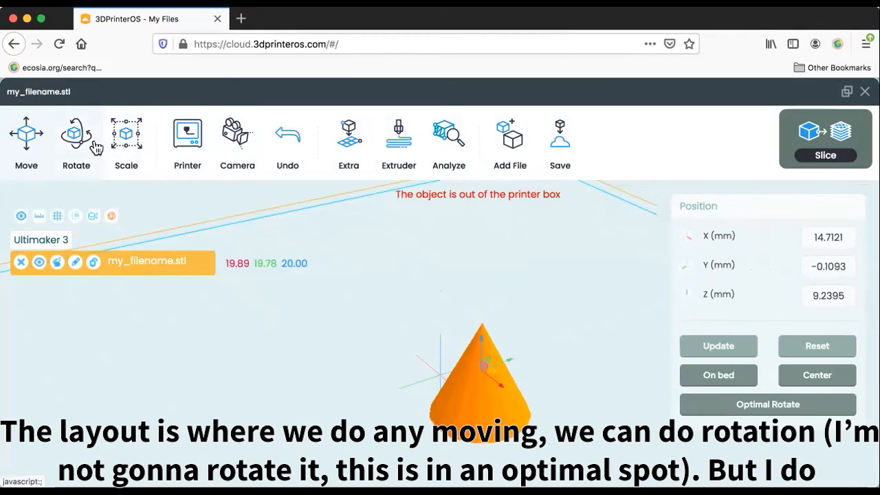
left_click(76, 137)
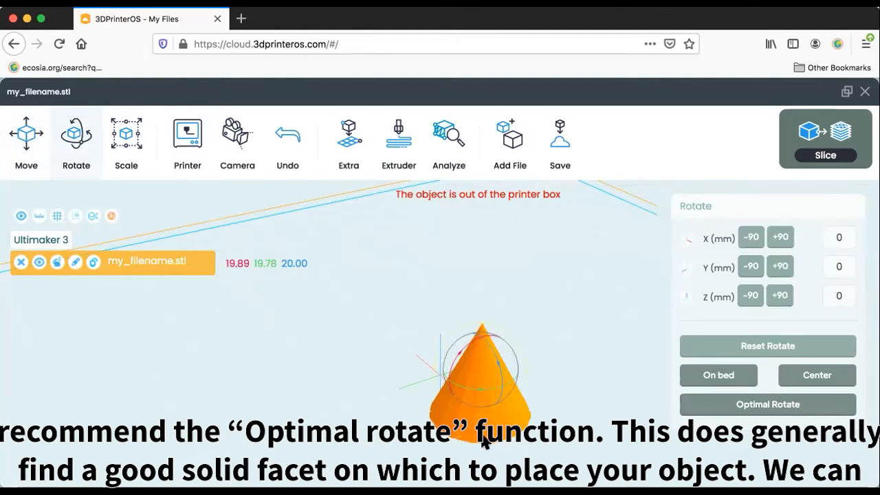
left_click(187, 134)
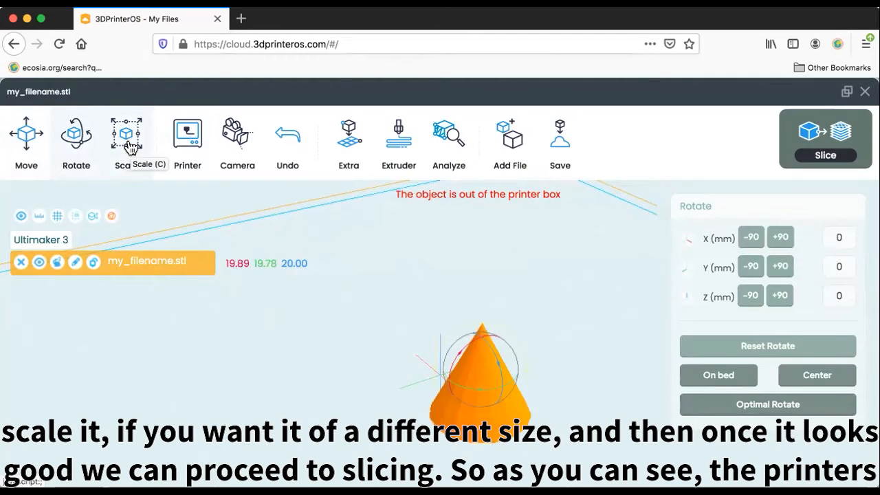
mouse_move(819, 147)
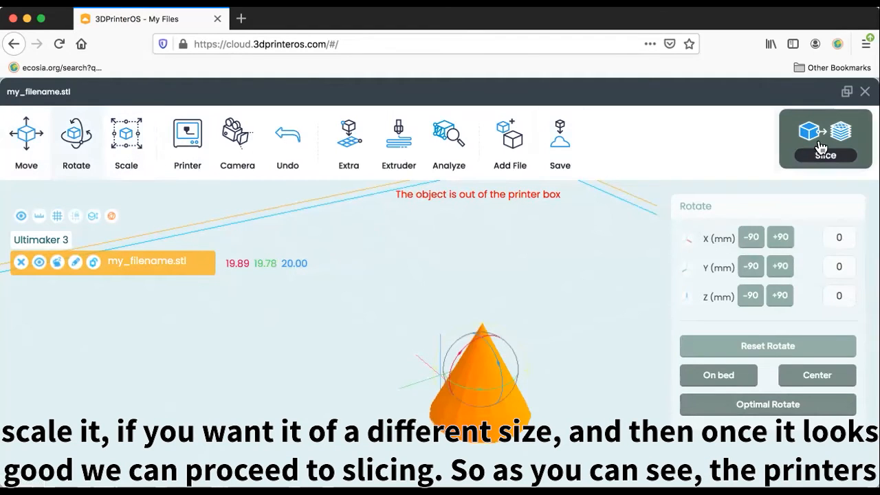
left_click(824, 138)
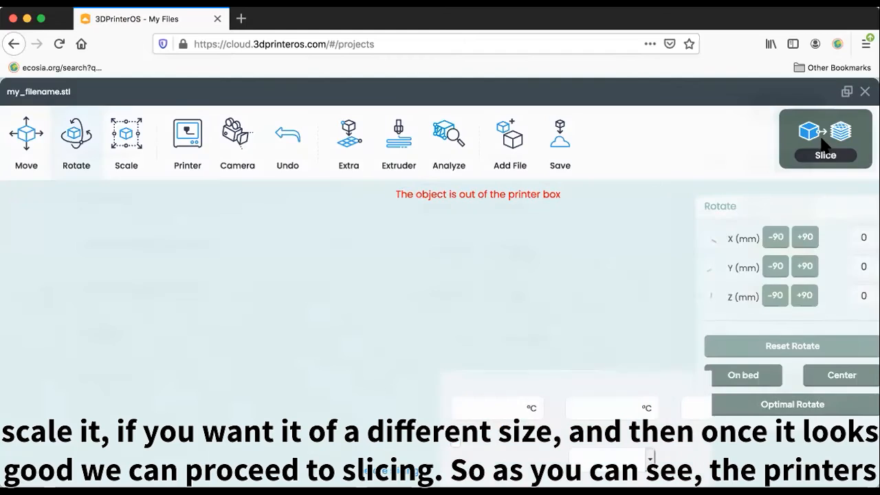
left_click(824, 139)
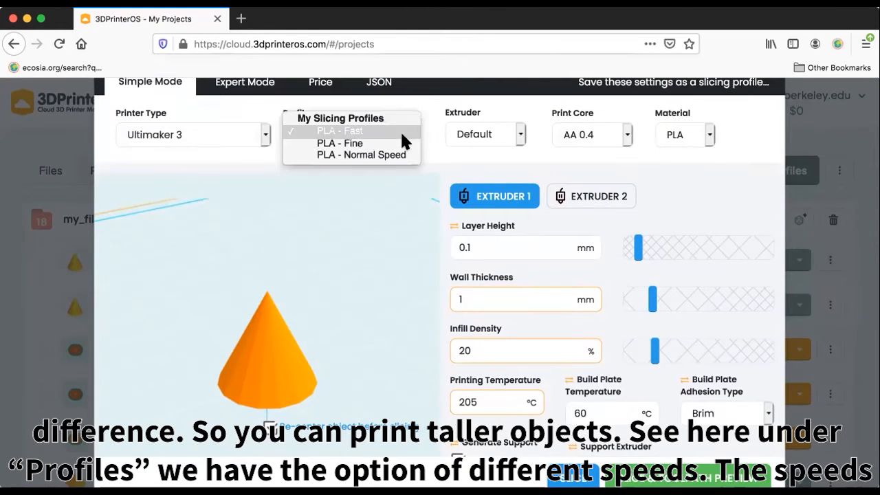
mouse_move(381, 141)
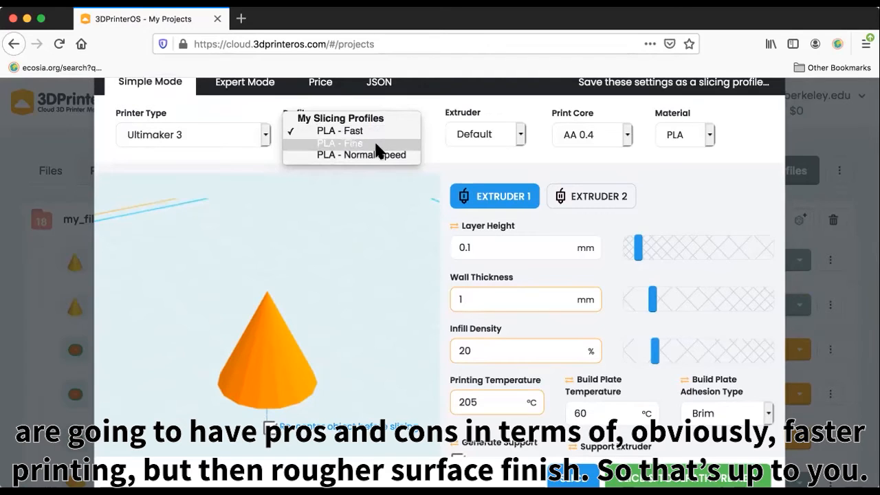
mouse_move(371, 155)
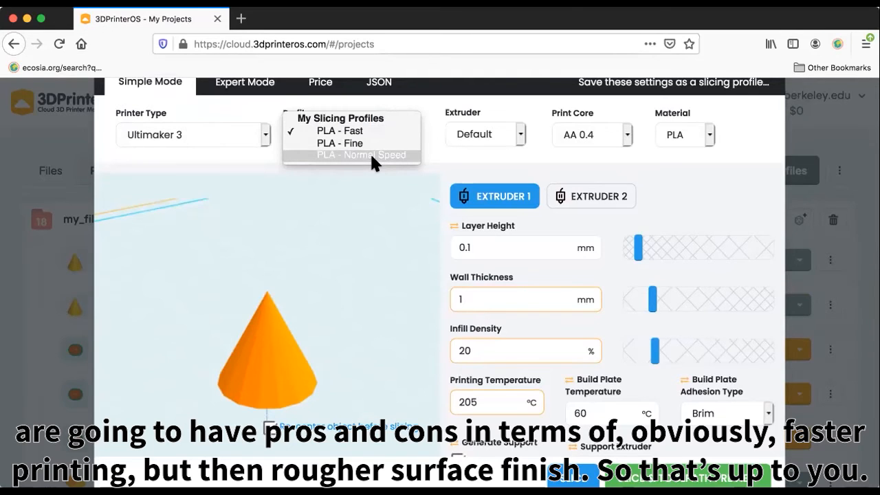
left_click(340, 130)
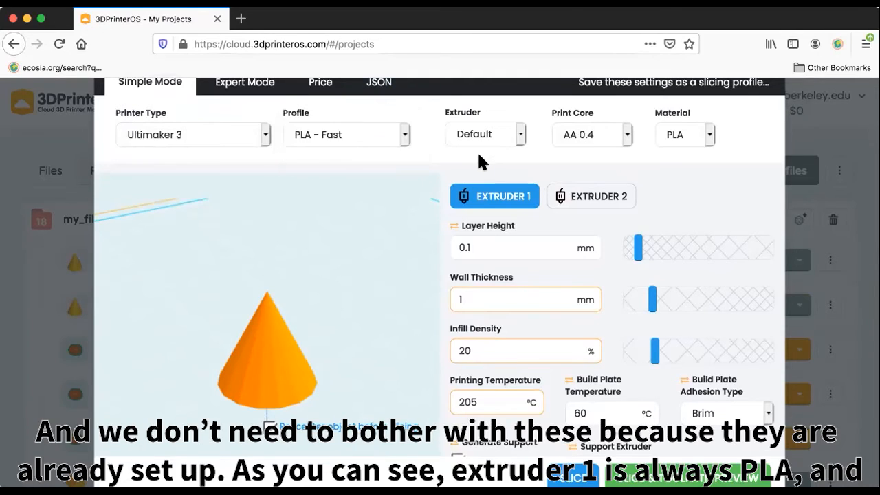
mouse_move(670, 139)
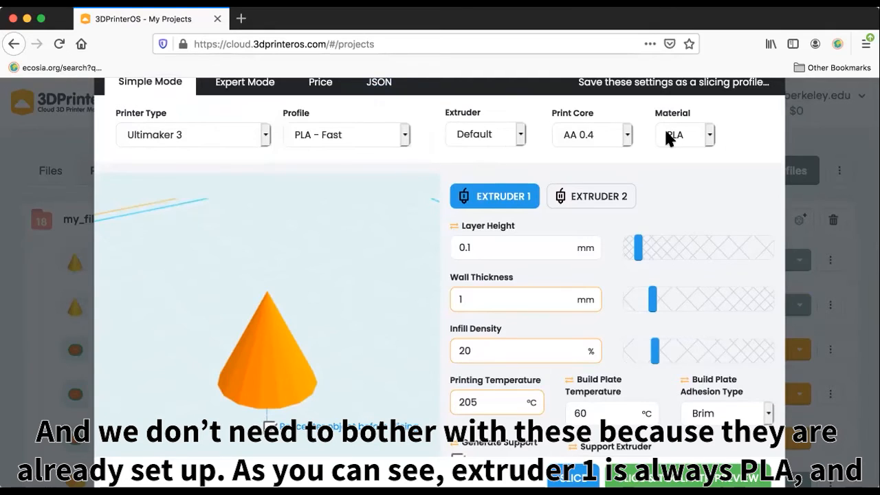
mouse_move(563, 200)
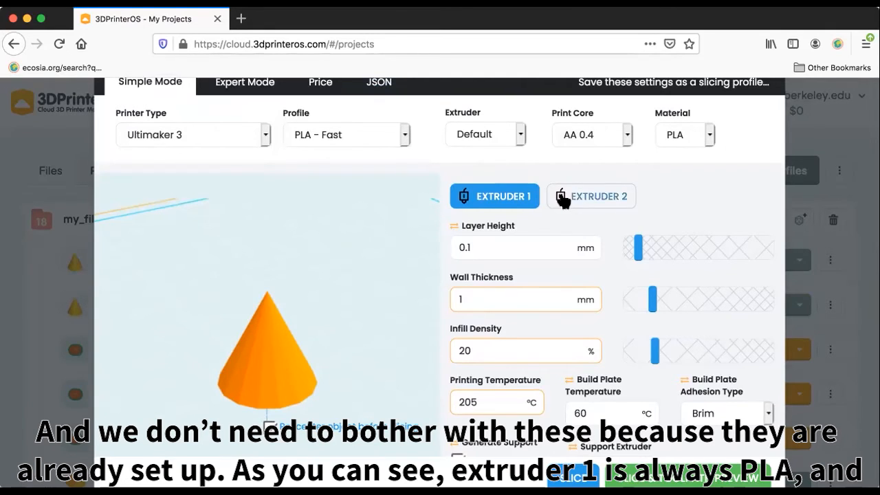
Show Extruder 2's Breakaway support settings down to the Generate Support checkbox.
left_click(590, 196)
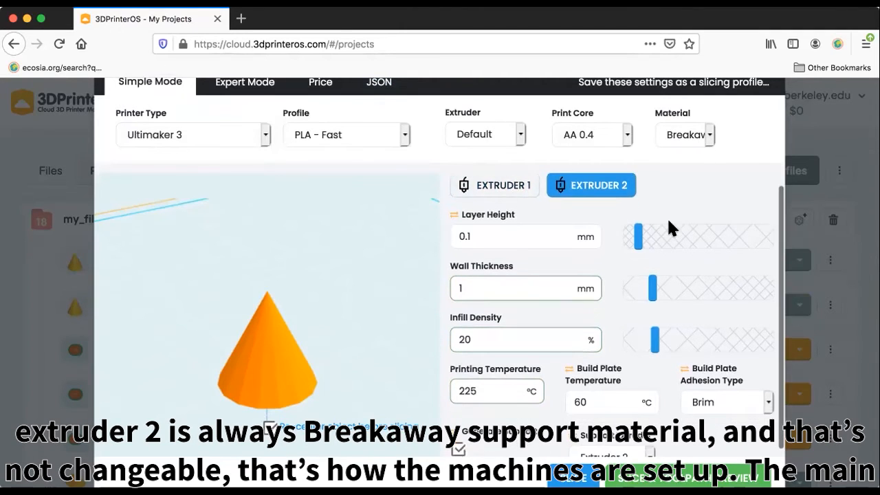
scroll("down", 3)
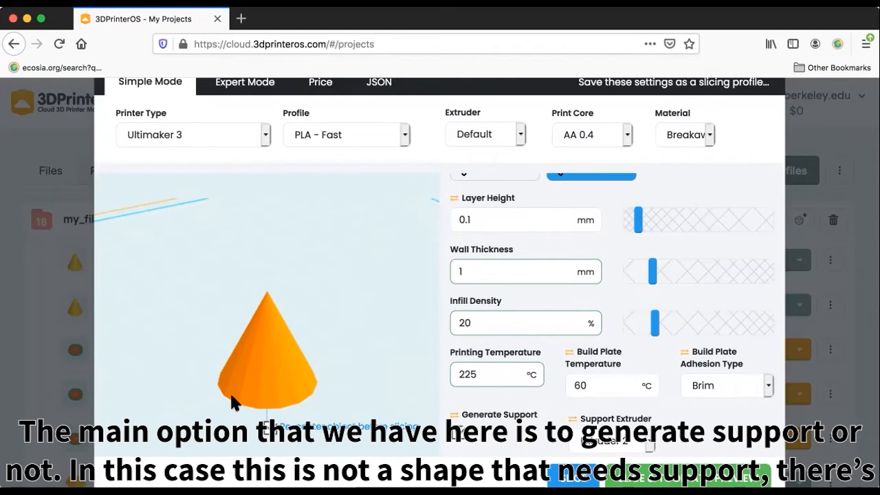
mouse_move(270, 390)
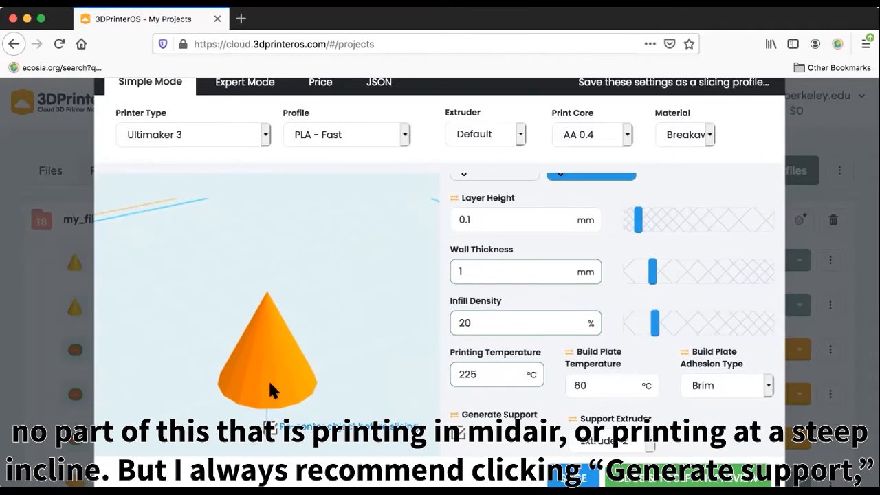
mouse_move(376, 246)
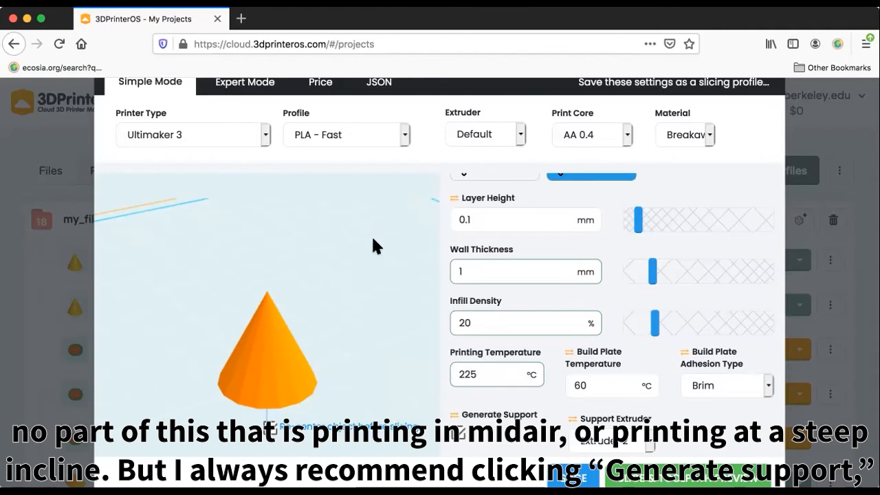
mouse_move(496, 391)
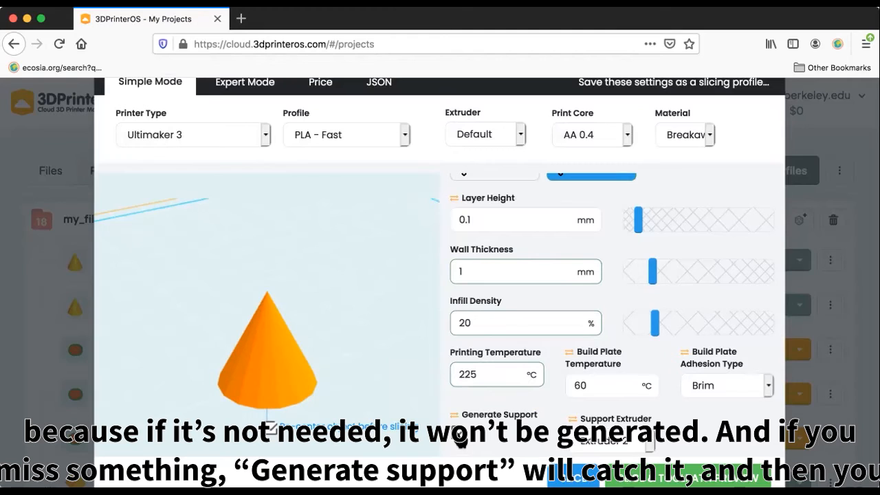
mouse_move(461, 444)
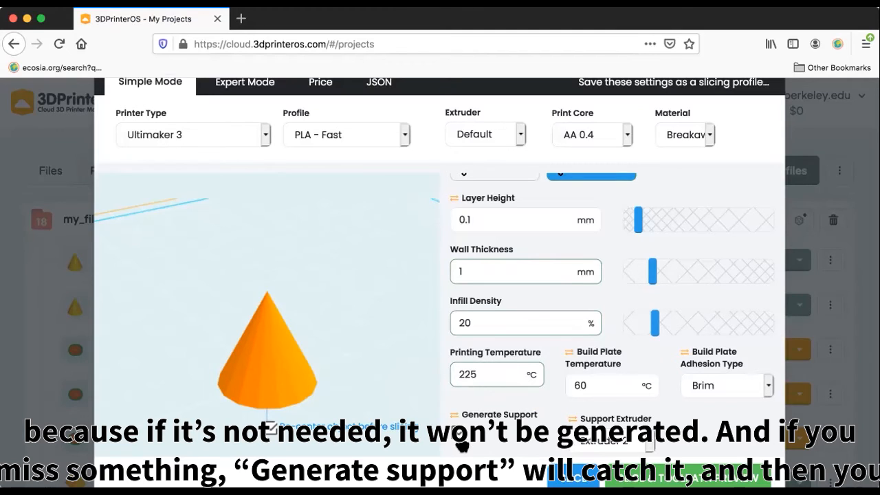
mouse_move(443, 271)
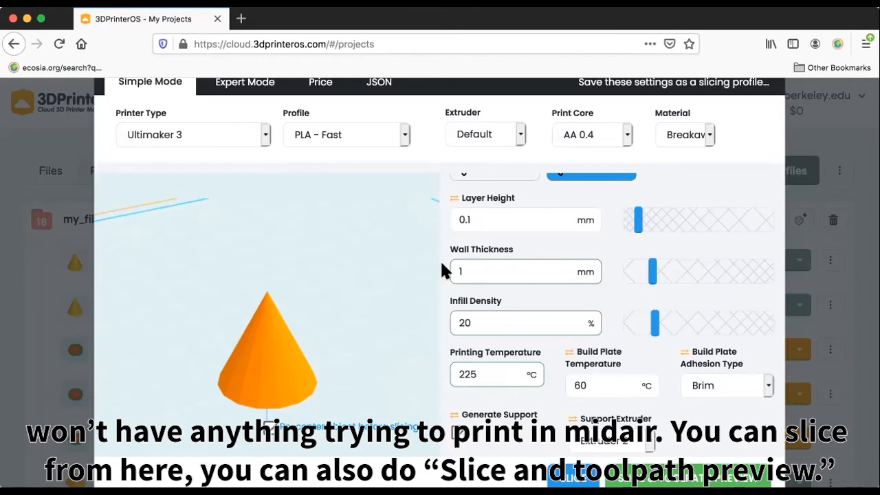
mouse_move(542, 310)
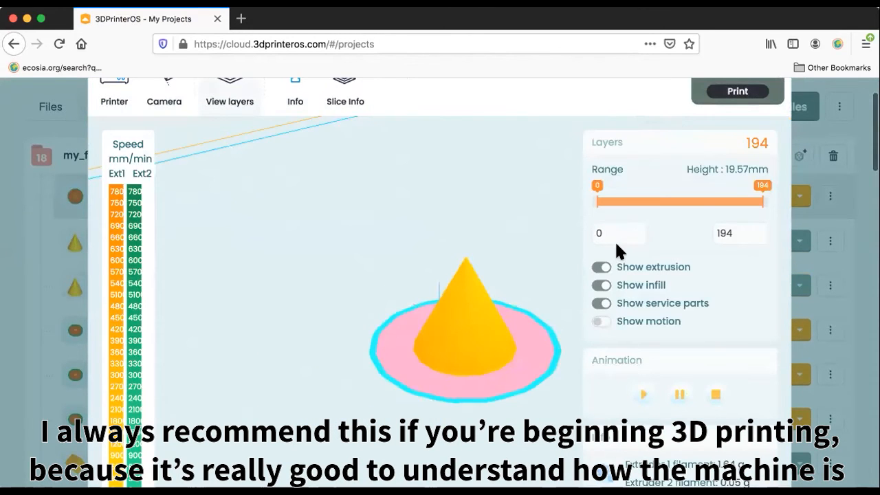
mouse_move(644, 216)
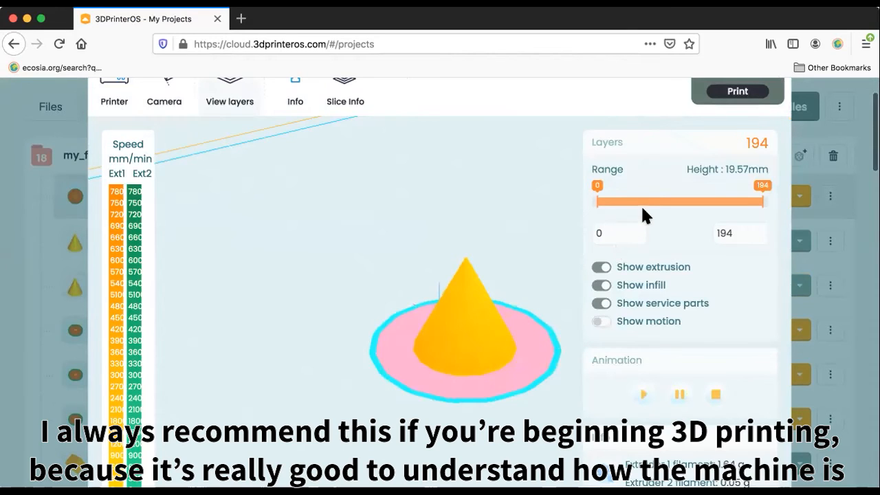
Scrub the Layers slider through brim, infill and mid-height, ending at all 194 layers.
left_click_drag(762, 201, 723, 201)
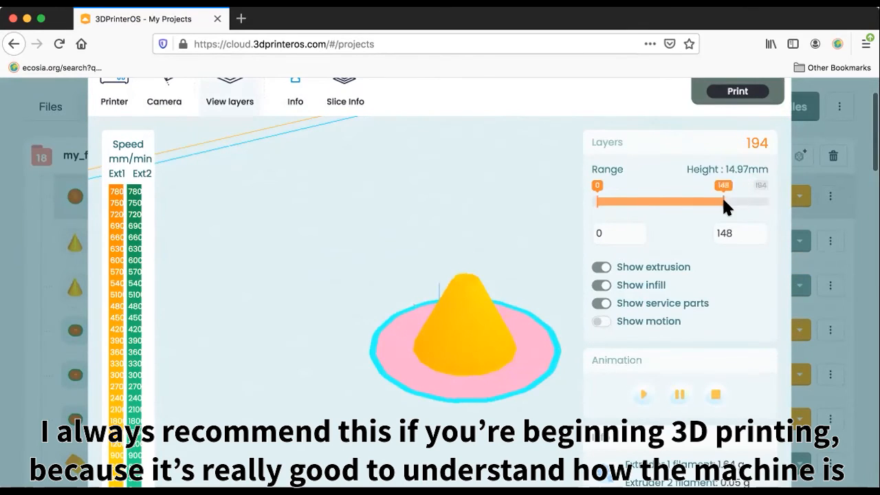
left_click_drag(723, 202, 627, 201)
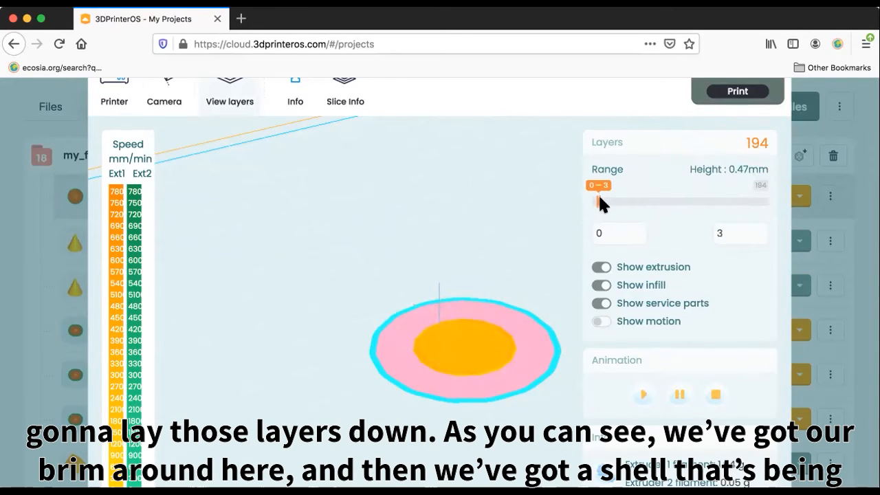
left_click_drag(596, 201, 615, 202)
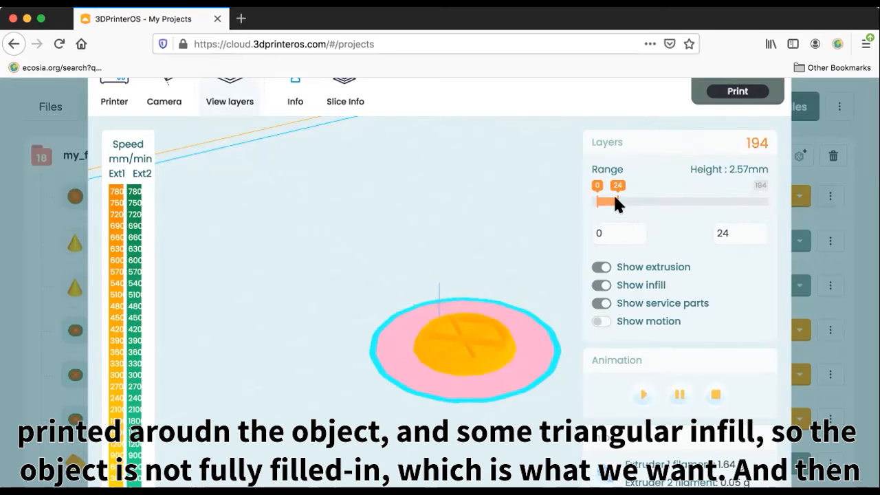
left_click_drag(618, 202, 610, 202)
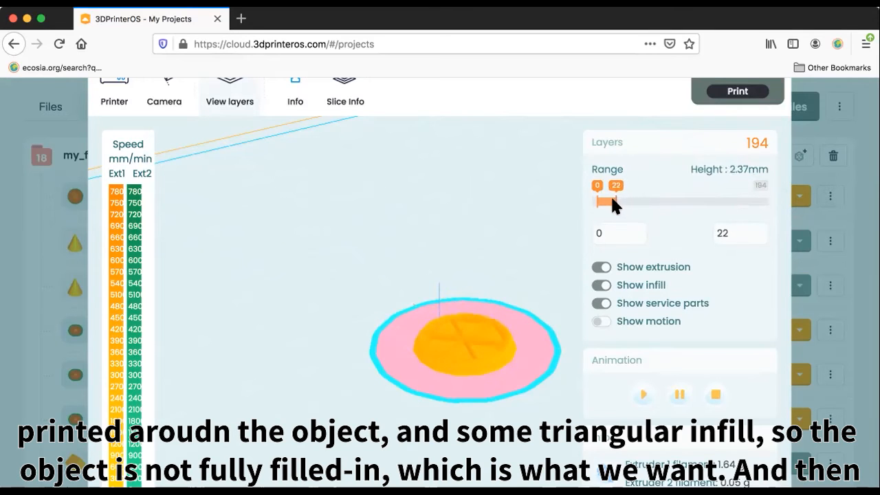
left_click_drag(612, 202, 688, 202)
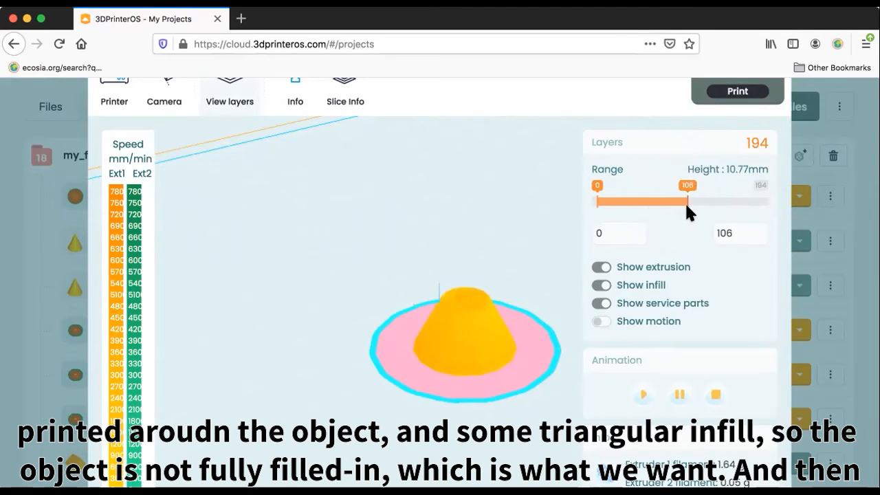
left_click_drag(687, 203, 745, 203)
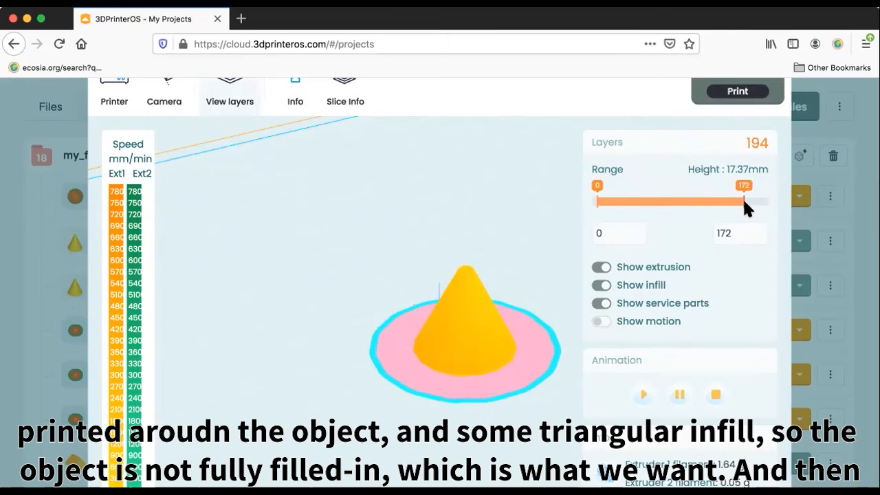
left_click_drag(742, 200, 763, 200)
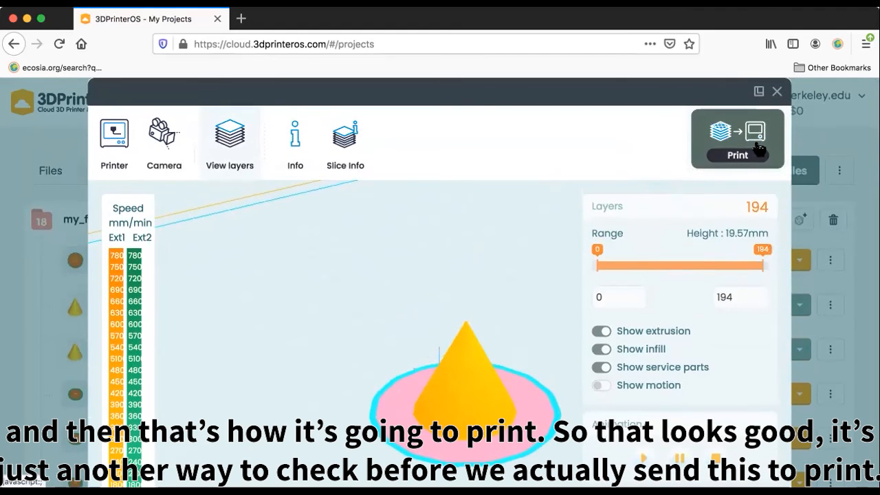
Print the sliced cone immediately on the Plumbus printer instead of queueing it.
left_click(736, 139)
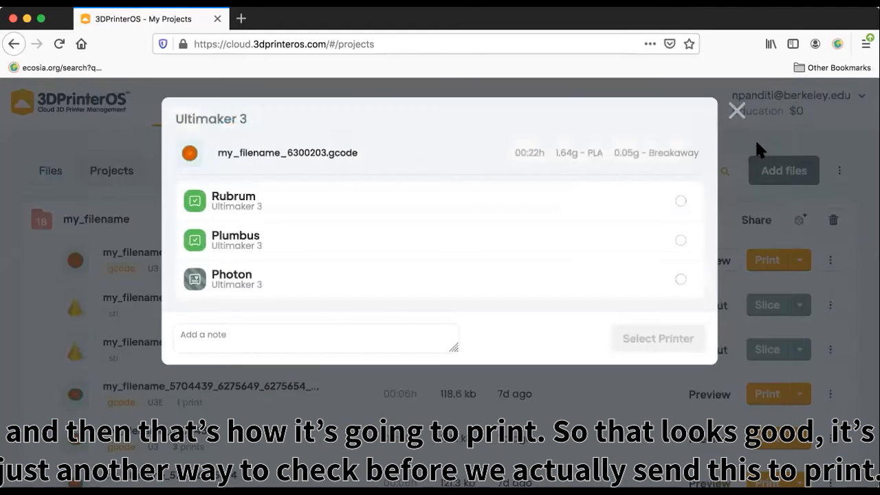
mouse_move(268, 214)
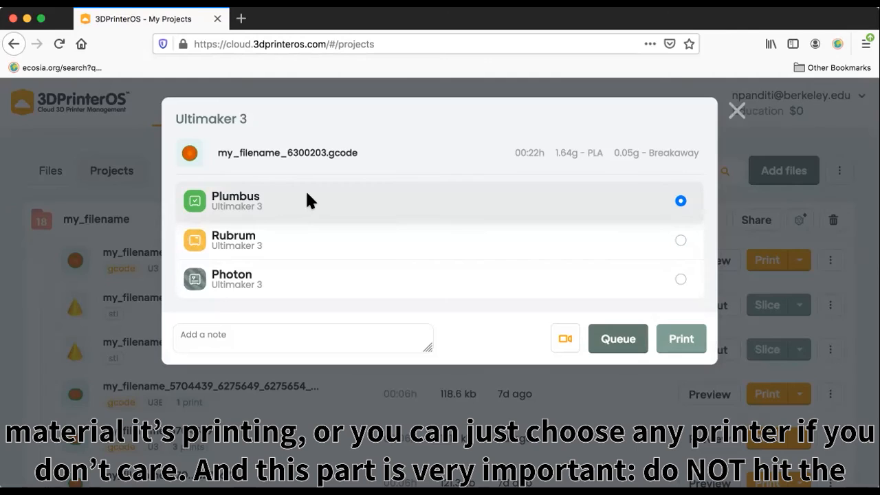
mouse_move(645, 200)
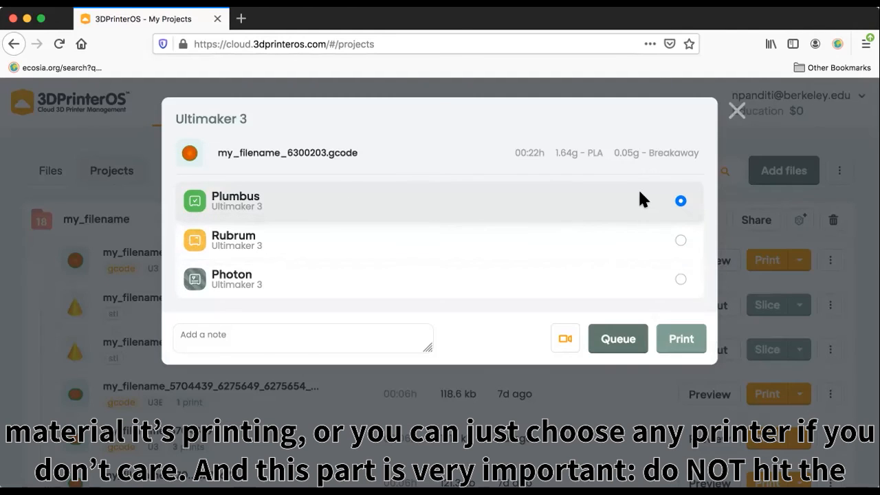
mouse_move(643, 372)
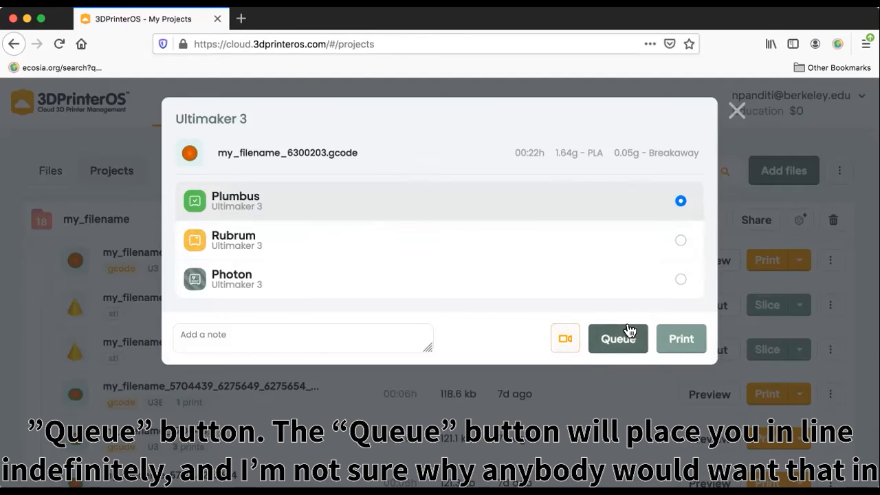
mouse_move(545, 354)
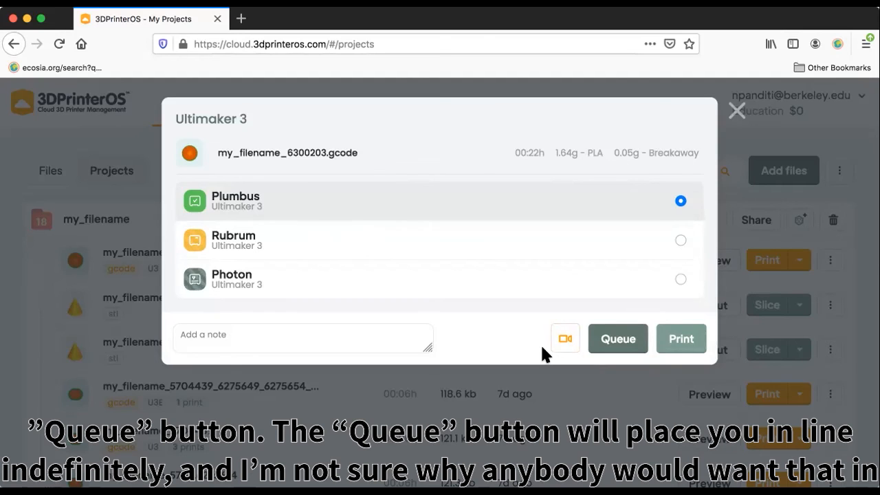
mouse_move(584, 355)
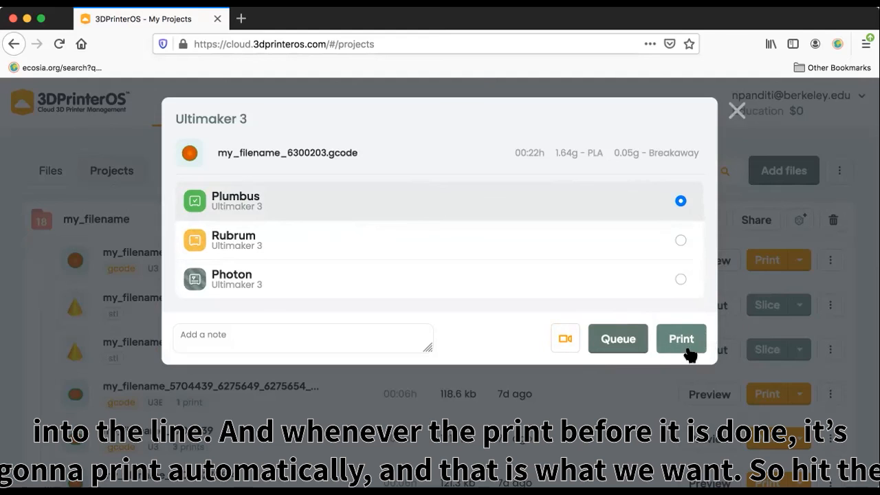
left_click(681, 338)
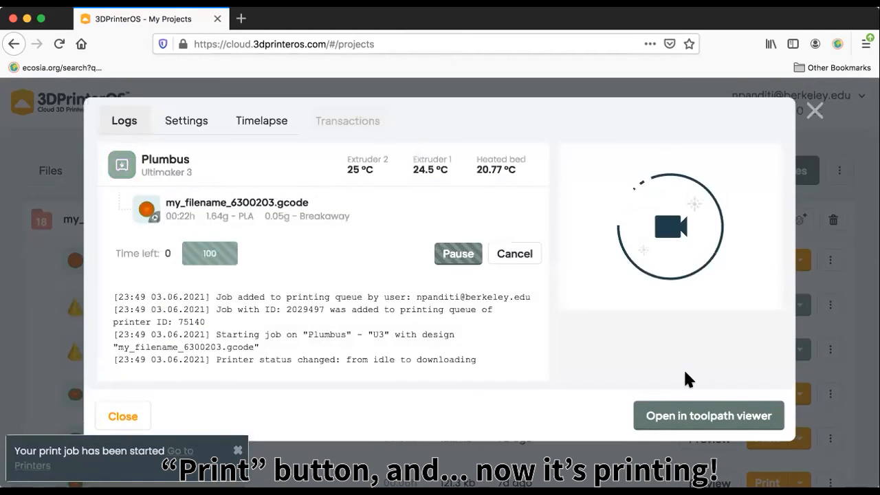